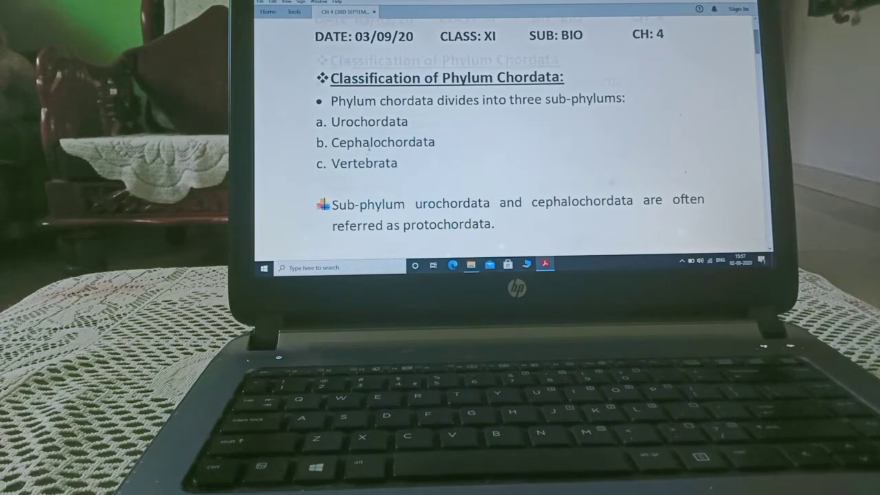
# Scroll past the Chordata classification list to the Urochordata–Cephalochordata comparison table
pyautogui.scroll(-3)
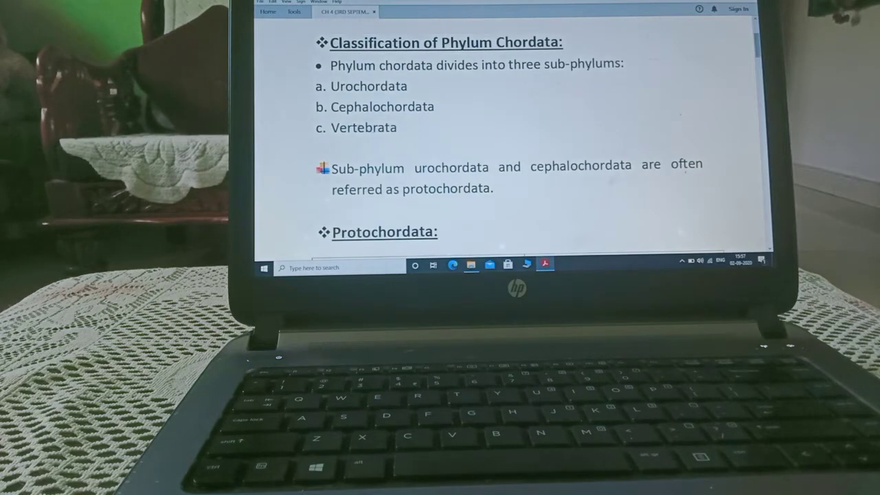
pyautogui.scroll(-3)
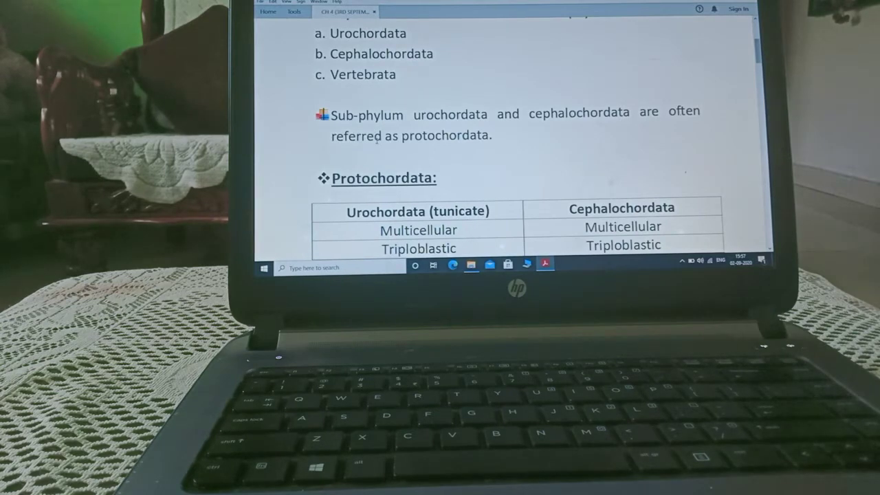
pyautogui.scroll(-3)
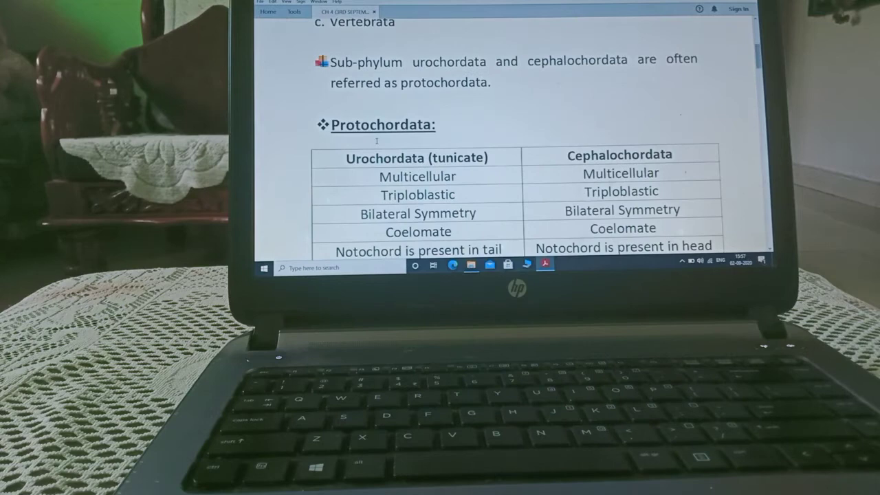
pyautogui.scroll(-3)
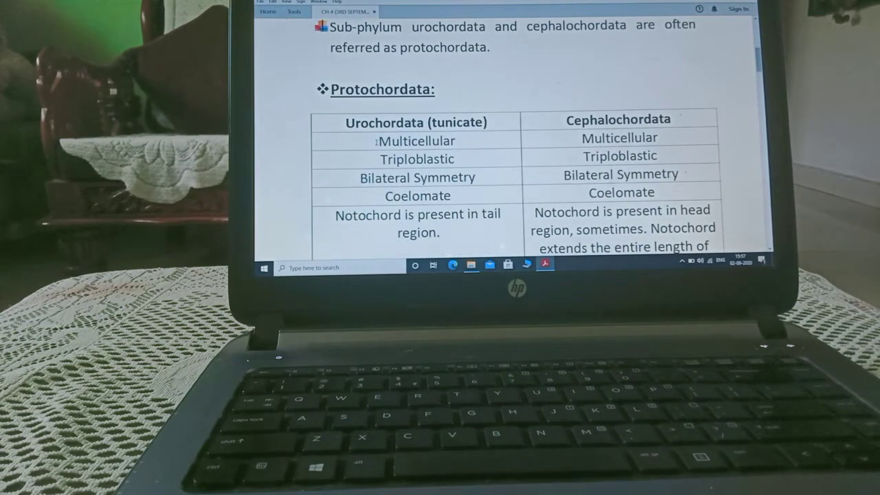
# Scroll to the table's final page-1 rows on tunic, free living and perforated pharynx
pyautogui.scroll(-3)
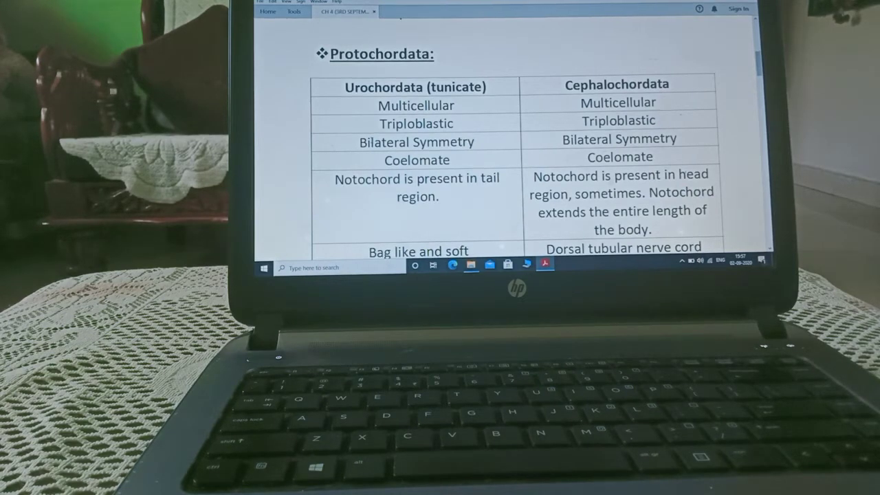
pyautogui.scroll(3)
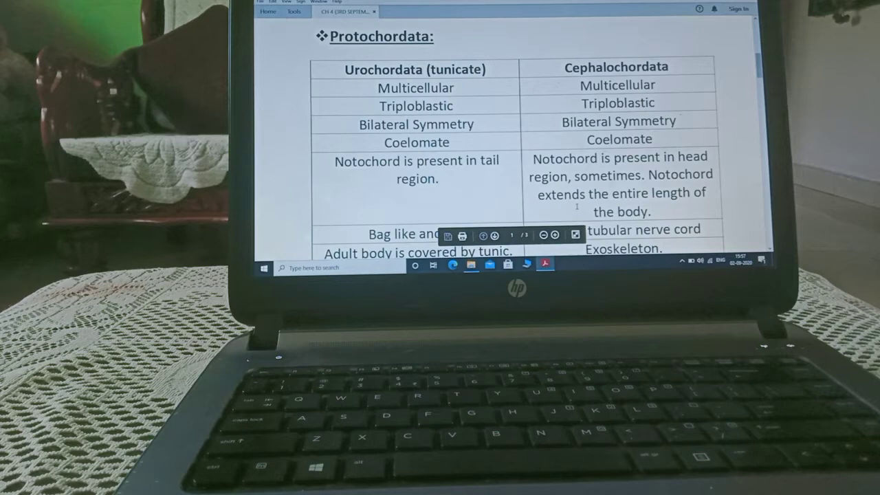
pyautogui.scroll(-3)
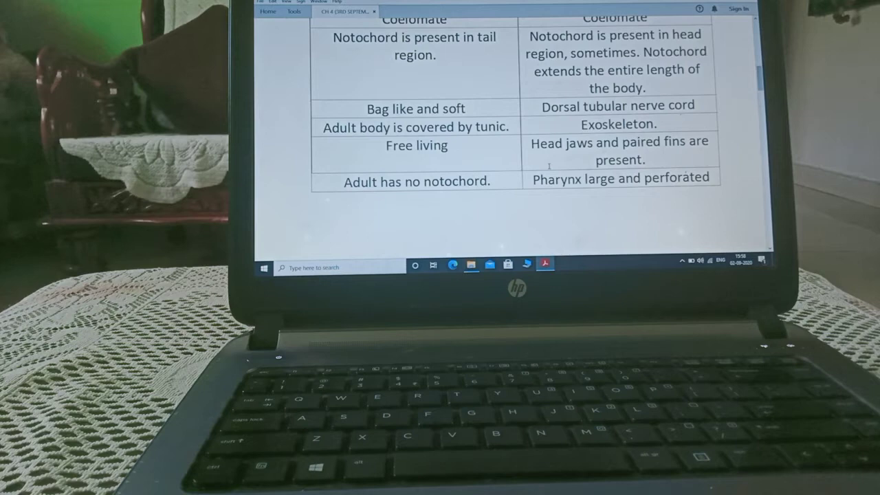
# Scroll onto page 2 to the rows ending Example, ascidia and Example, Amphioxus
pyautogui.scroll(-3)
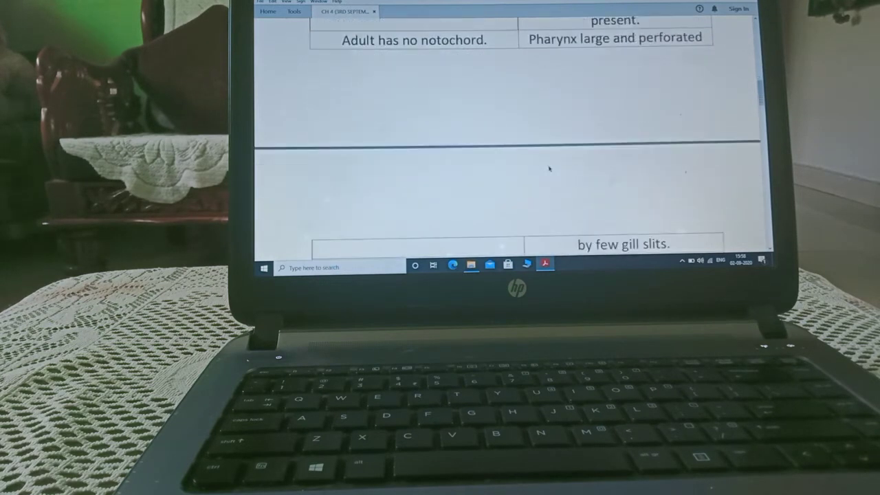
pyautogui.scroll(-3)
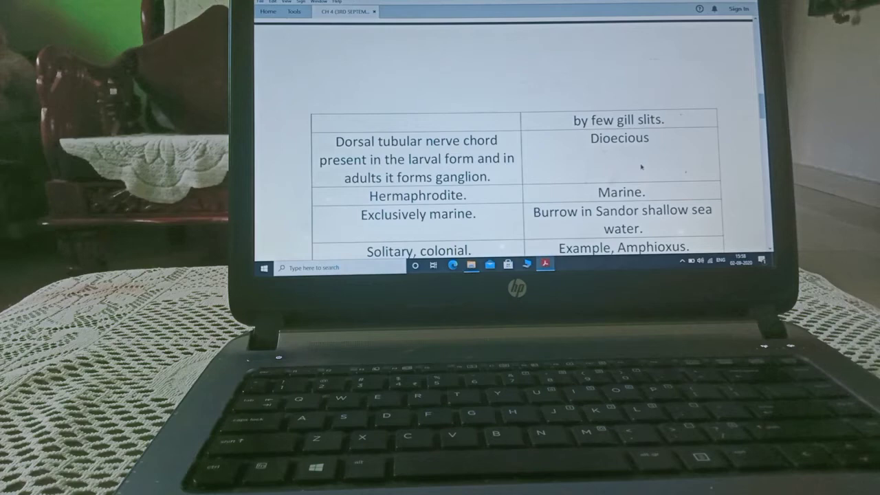
pyautogui.scroll(-3)
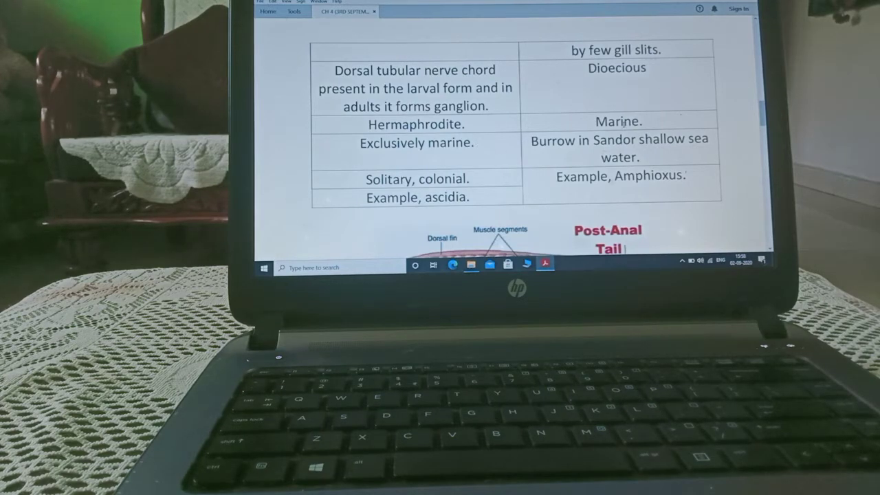
pyautogui.scroll(-3)
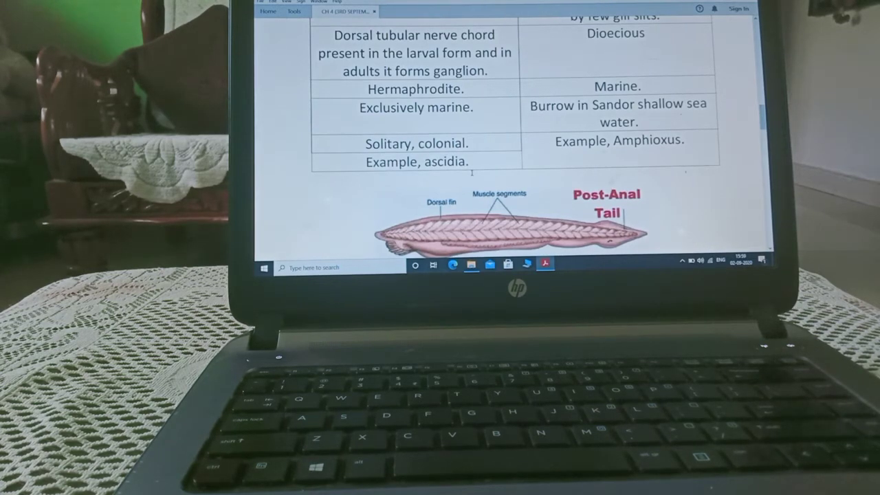
# Scroll through the labelled notochord, nerve chord and gill slit diagrams to the Urochordata caption
pyautogui.scroll(-3)
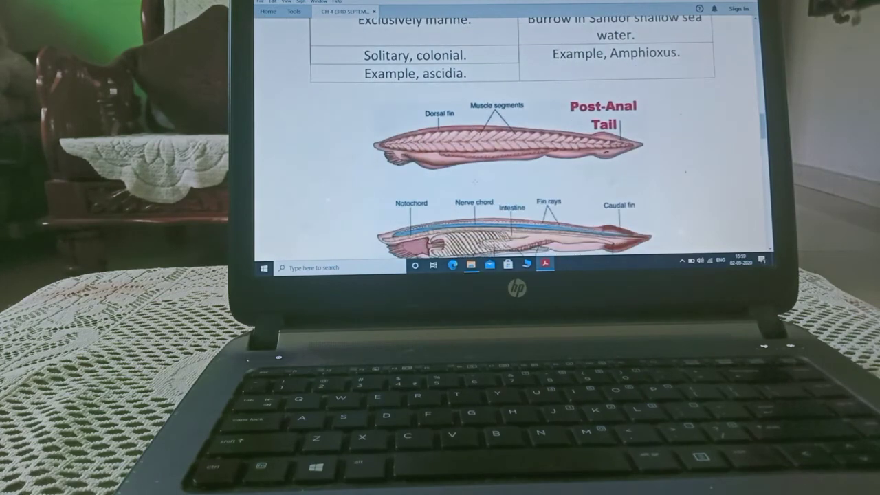
pyautogui.scroll(-3)
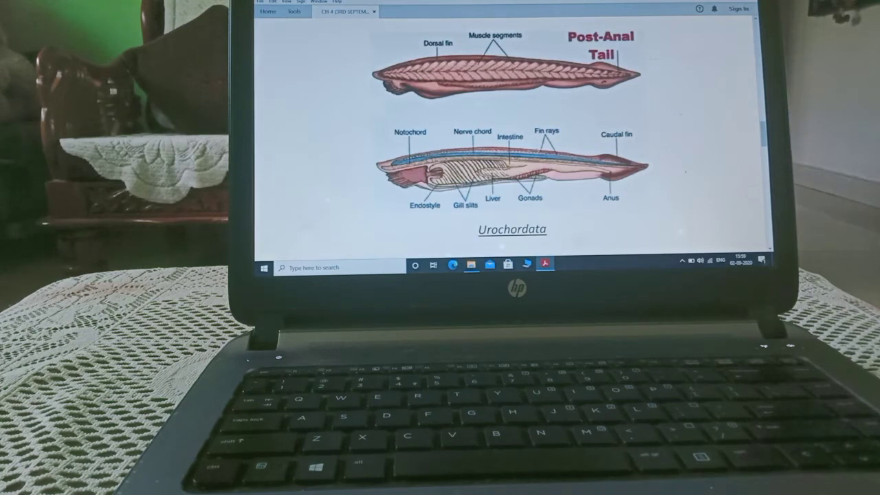
pyautogui.scroll(3)
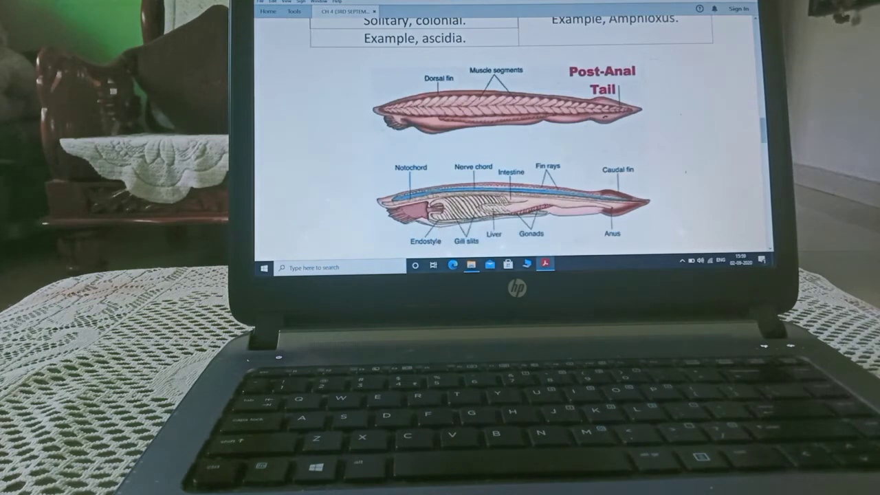
pyautogui.scroll(-3)
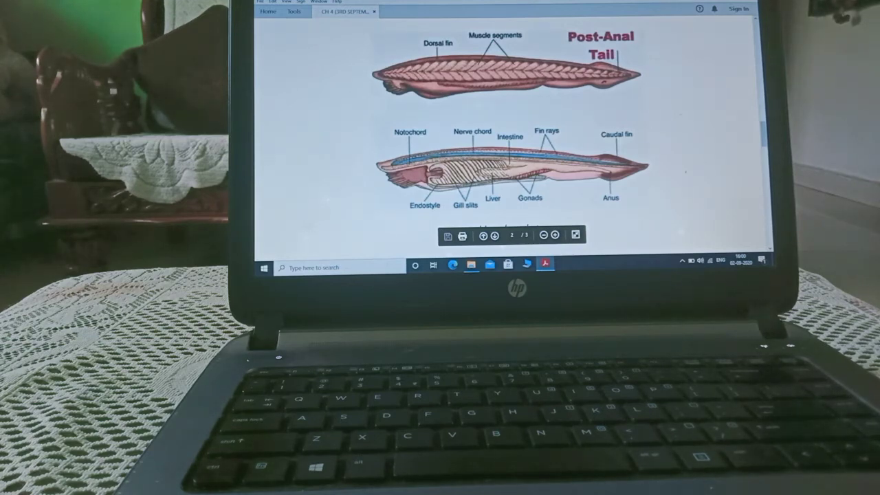
pyautogui.scroll(3)
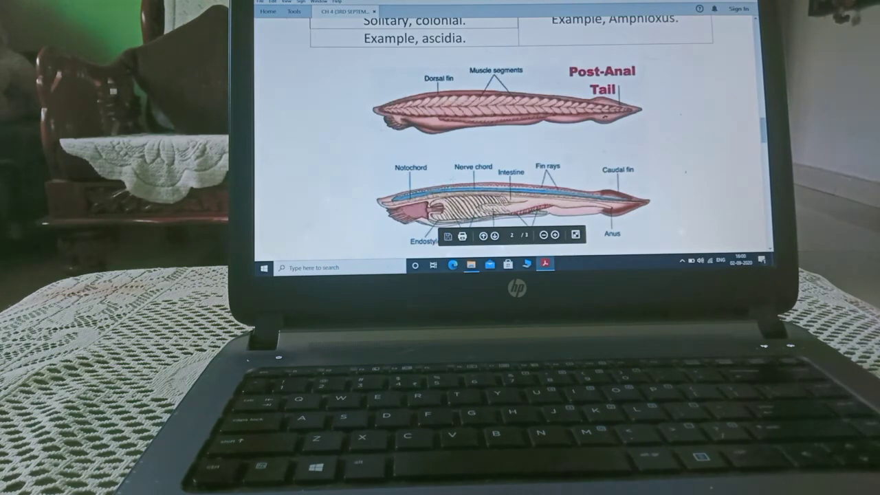
pyautogui.scroll(-3)
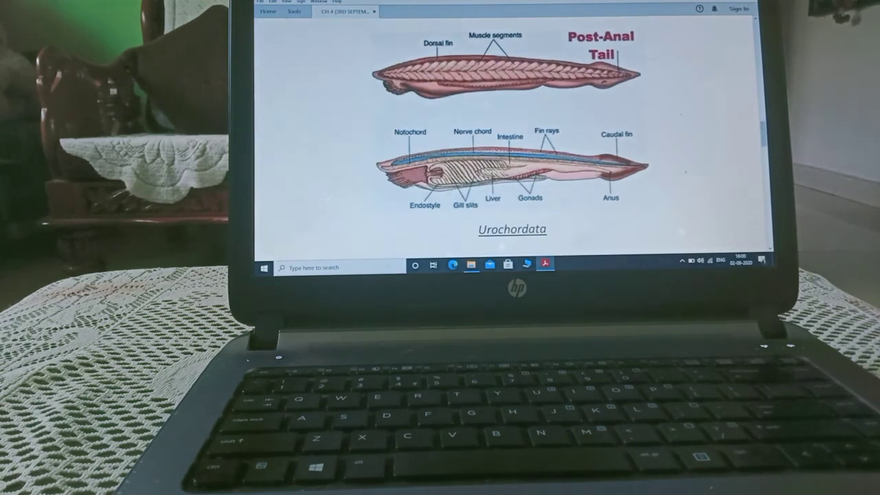
pyautogui.scroll(-3)
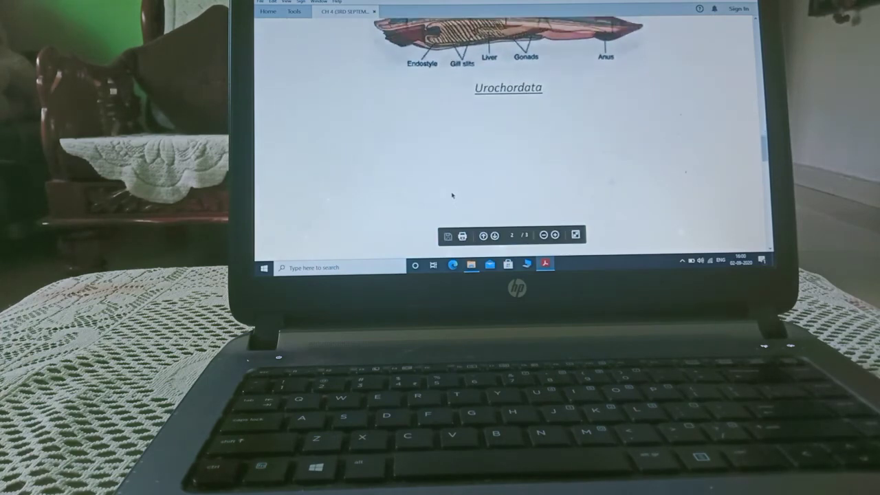
# Move to page 3's labelled Cephalochordata diagram with notochord, endostyle and wheel organ
pyautogui.click(556, 235)
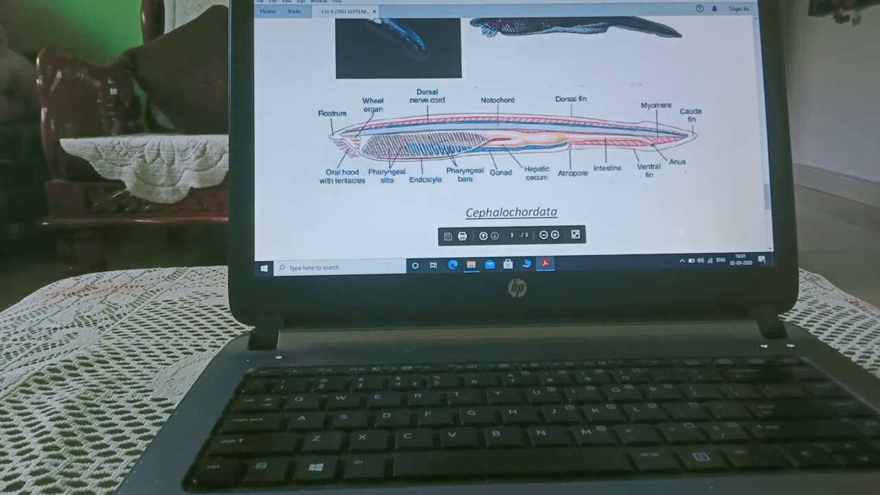
pyautogui.moveTo(610, 200)
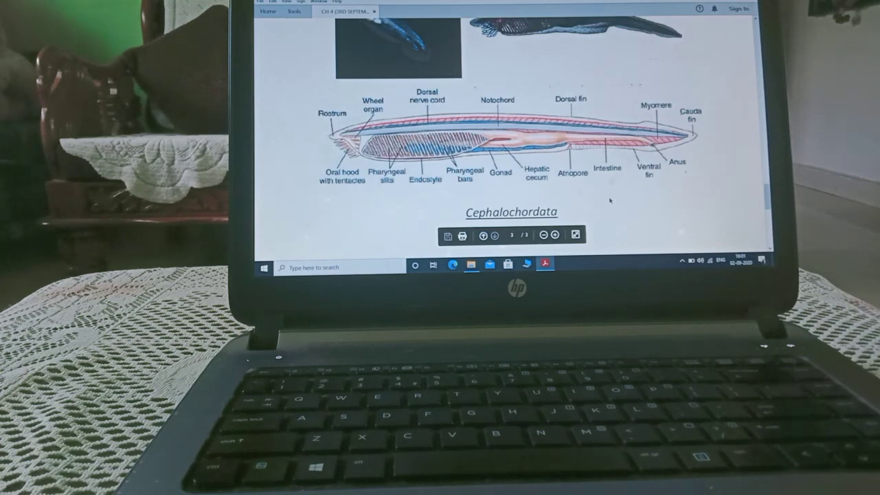